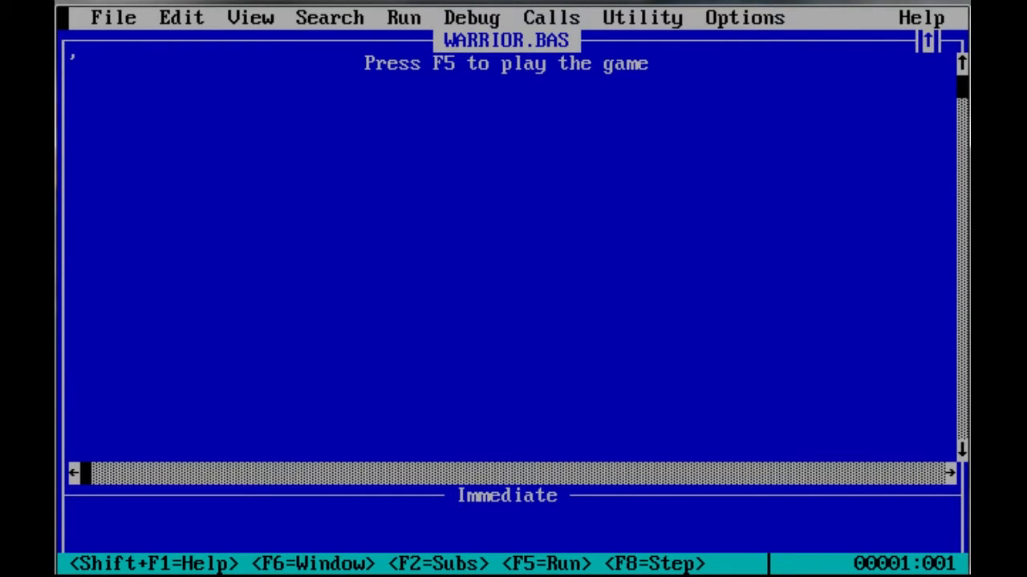
Run WARRIOR.BAS so the game starts and asks for a character name
{"action": "key", "text": "f5"}
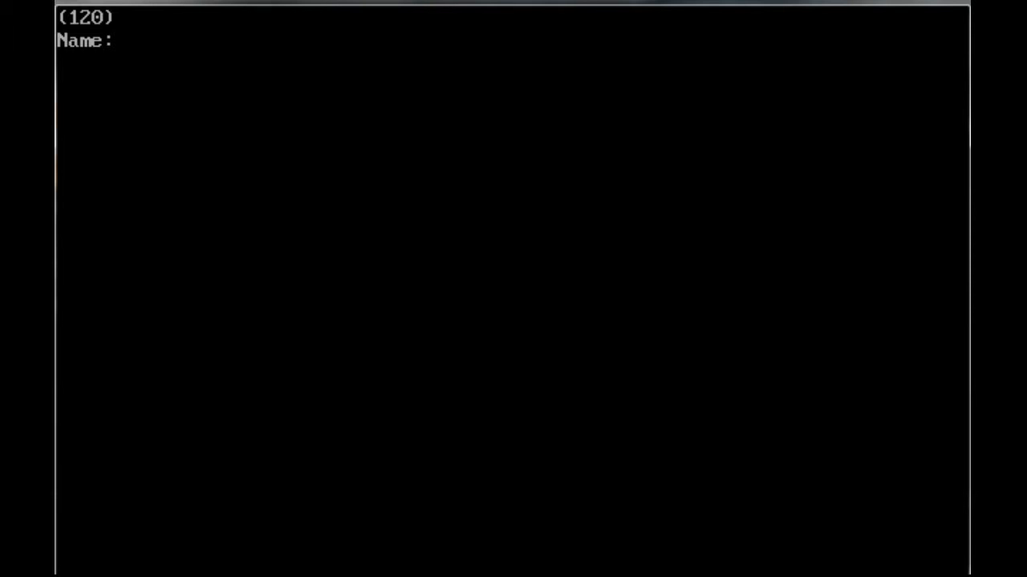
Name the character Blump8rx, replacing the partly typed 'Clev'
{"action": "type", "text": "Clev"}
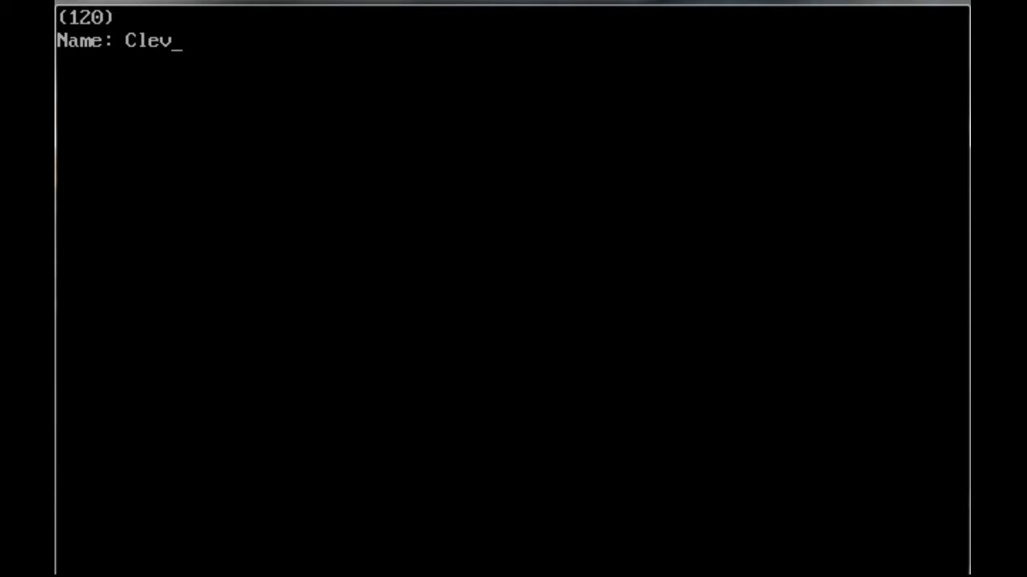
{"action": "key", "text": "BackSpace"}
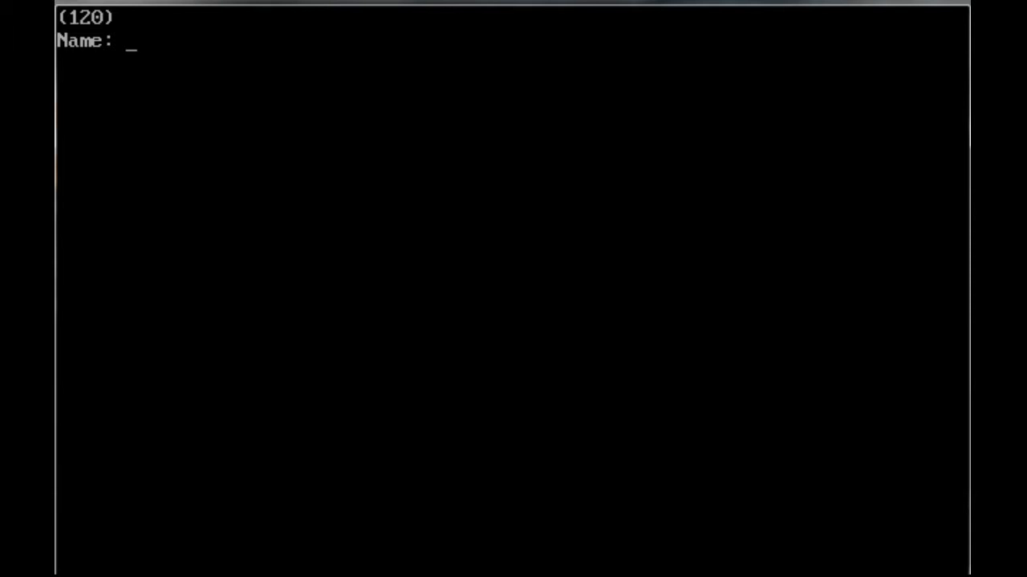
{"action": "type", "text": "B"}
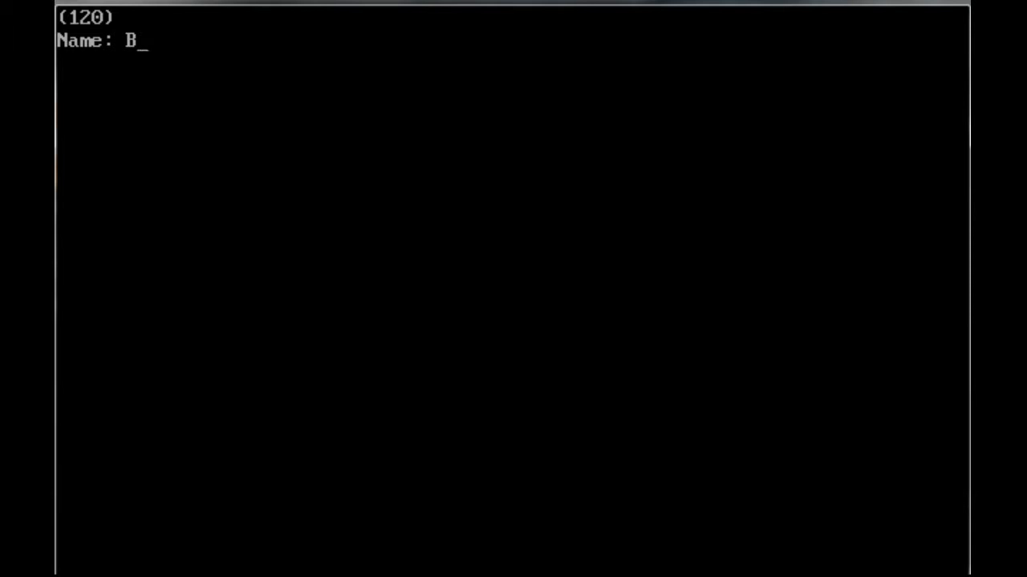
{"action": "type", "text": "lump"}
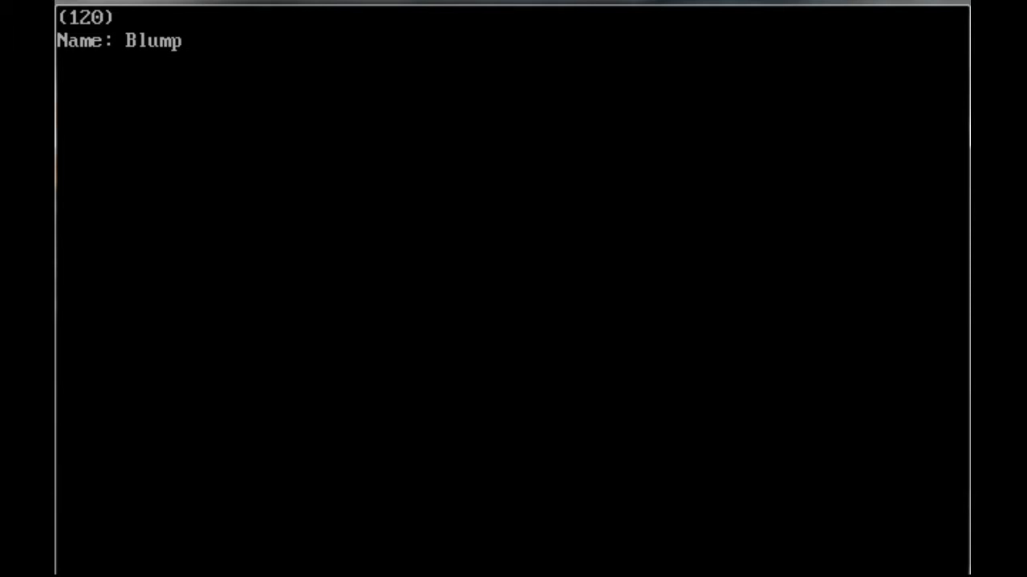
{"action": "type", "text": "8rx"}
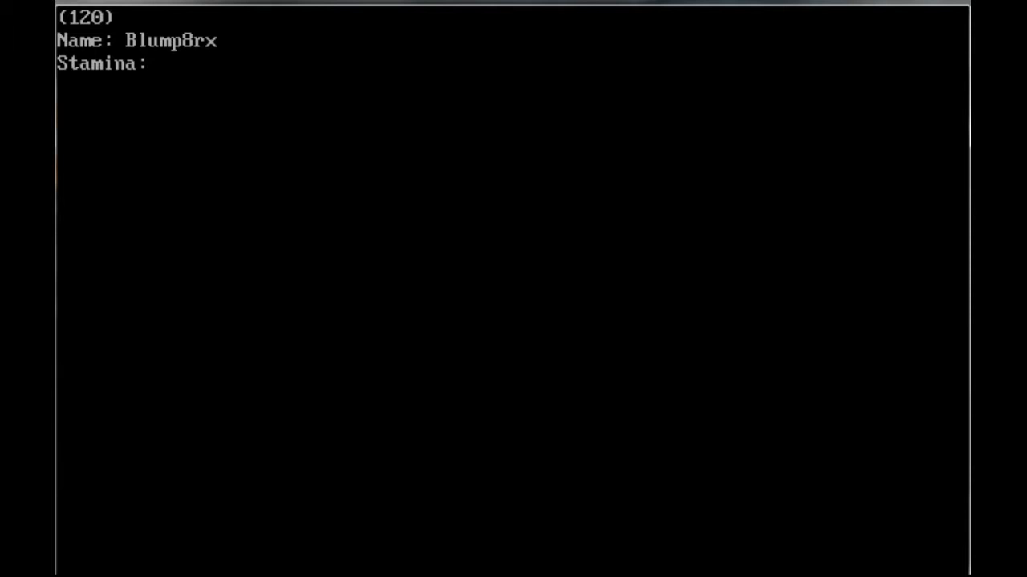
Enter Stamina 50 and Mana 20 at the character prompts
{"action": "left_click", "coordinate": [164, 64]}
{"action": "type", "text": "50"}
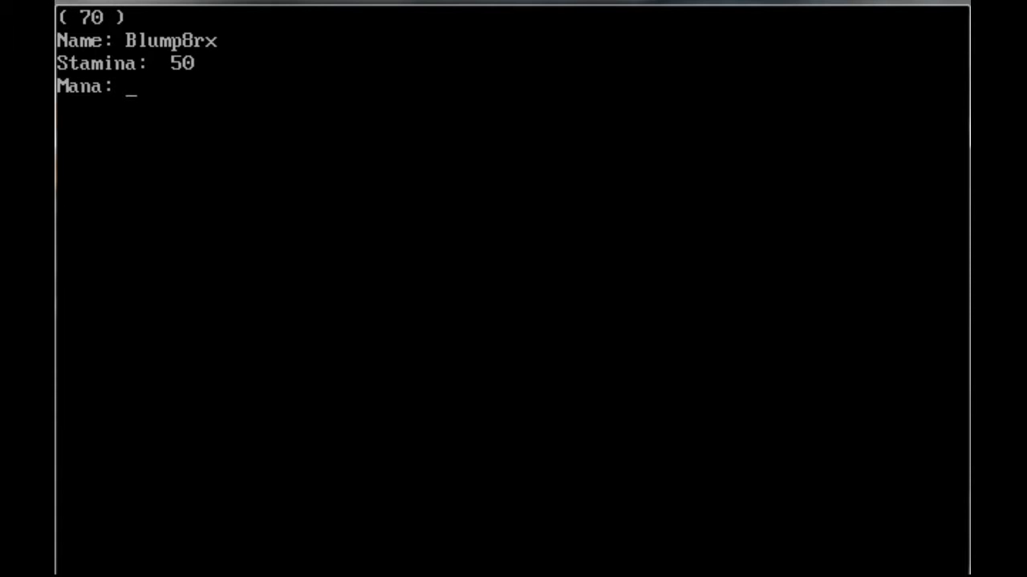
{"action": "type", "text": "20"}
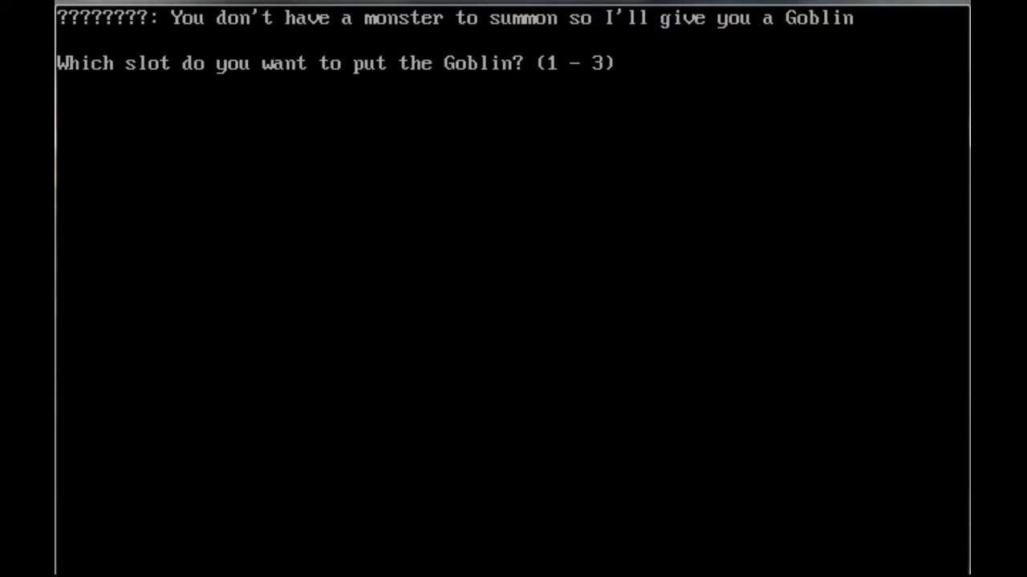
Put the free Goblin in slot 1
{"action": "type", "text": "1"}
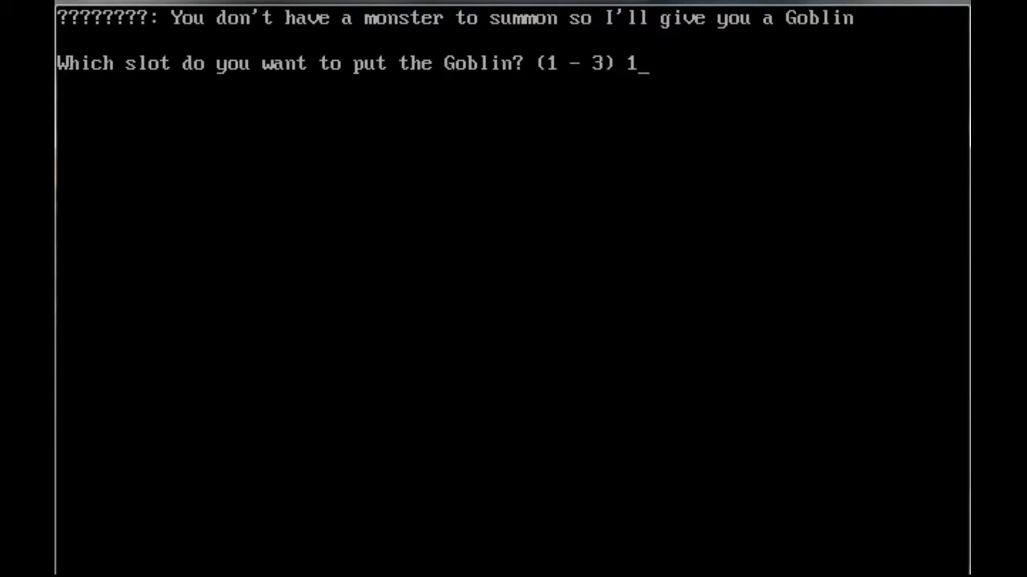
{"action": "key", "text": "enter"}
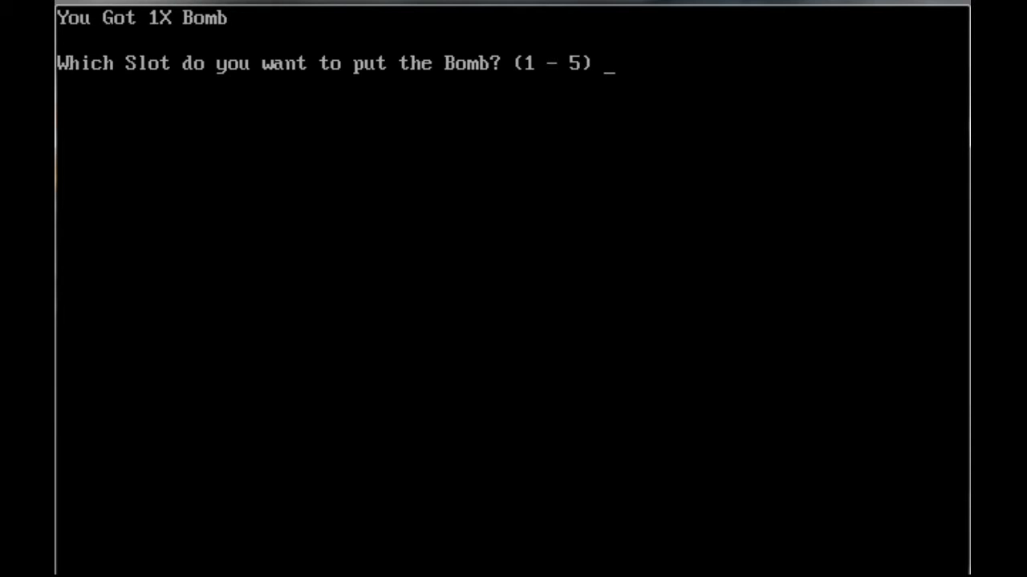
Put the awarded Bomb in slot 1 to begin the battle
{"action": "type", "text": "1"}
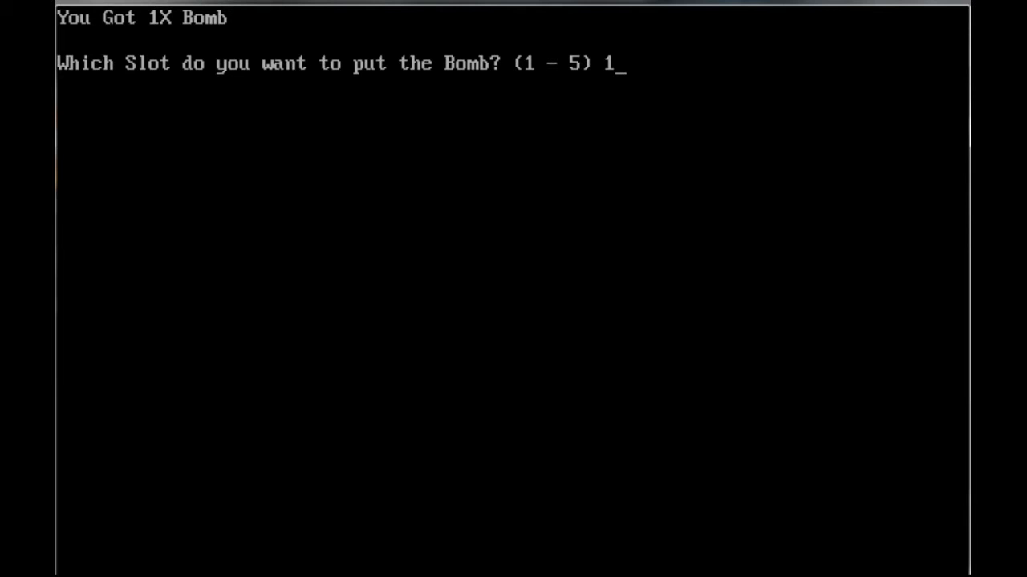
{"action": "key", "text": "enter"}
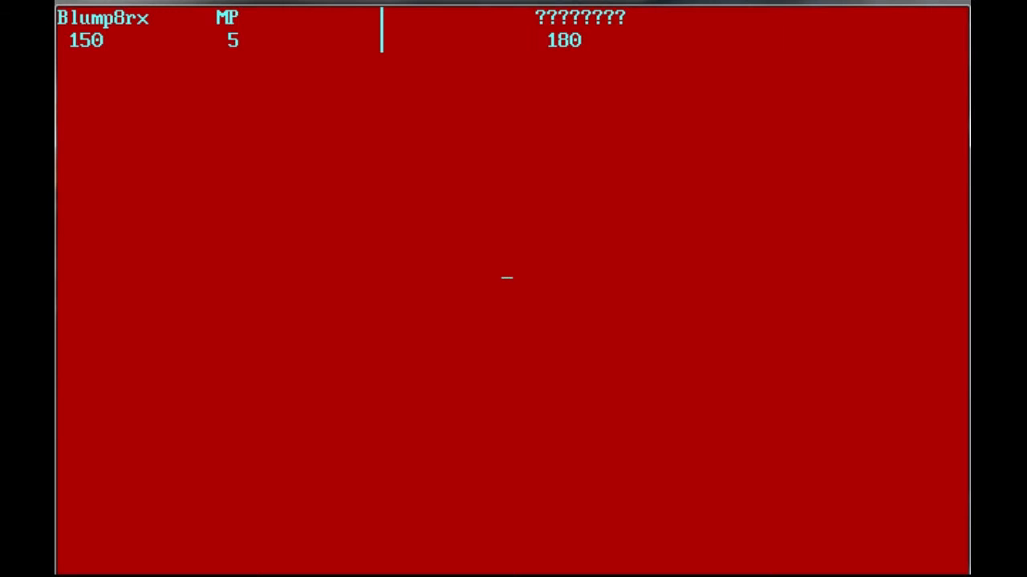
Choose battle action 'c' and play until the fight ends in defeat
{"action": "type", "text": "c"}
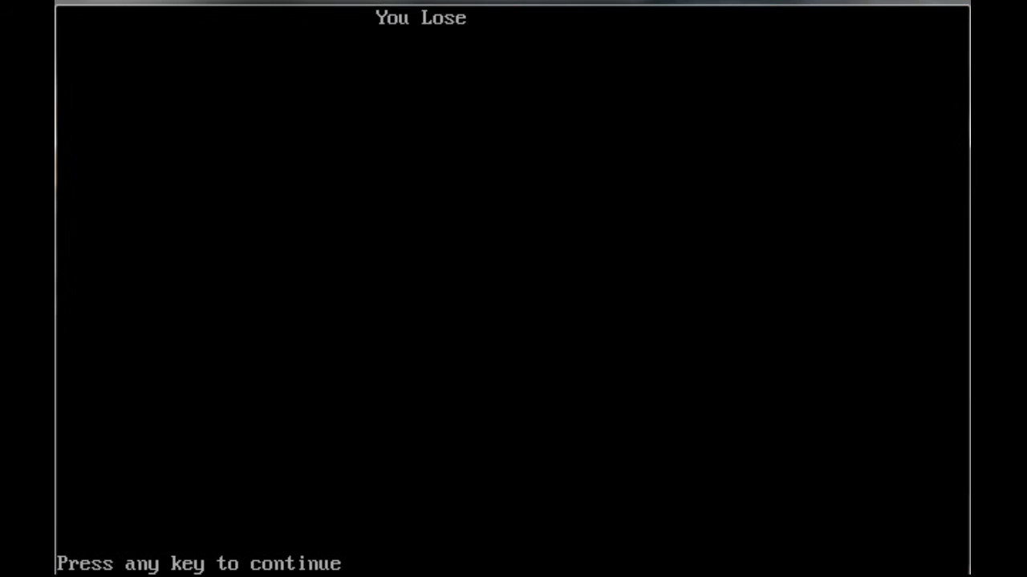
Continue past the You Lose screen and enter 40 at the next prompt
{"action": "key", "text": "enter"}
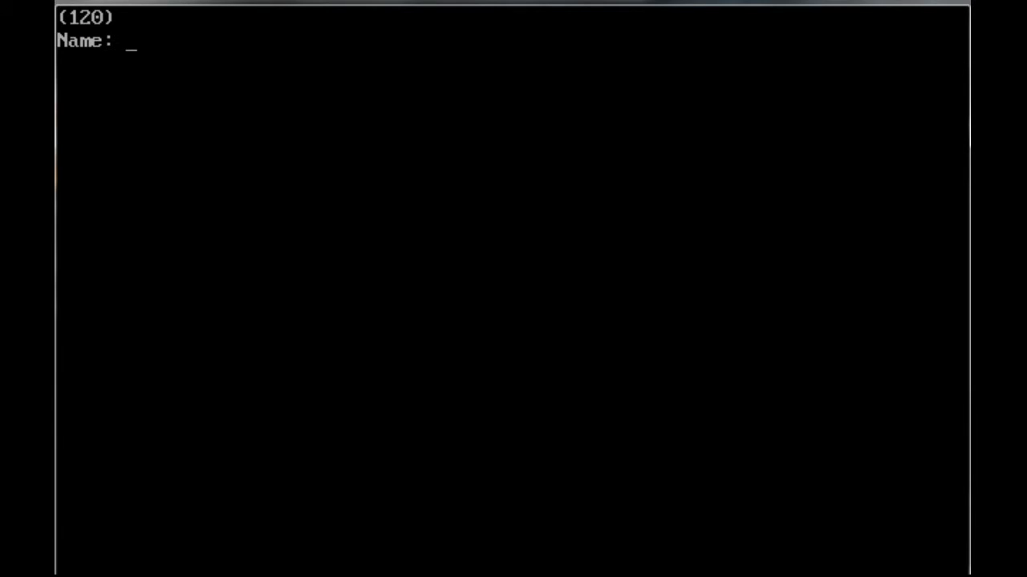
{"action": "type", "text": "40"}
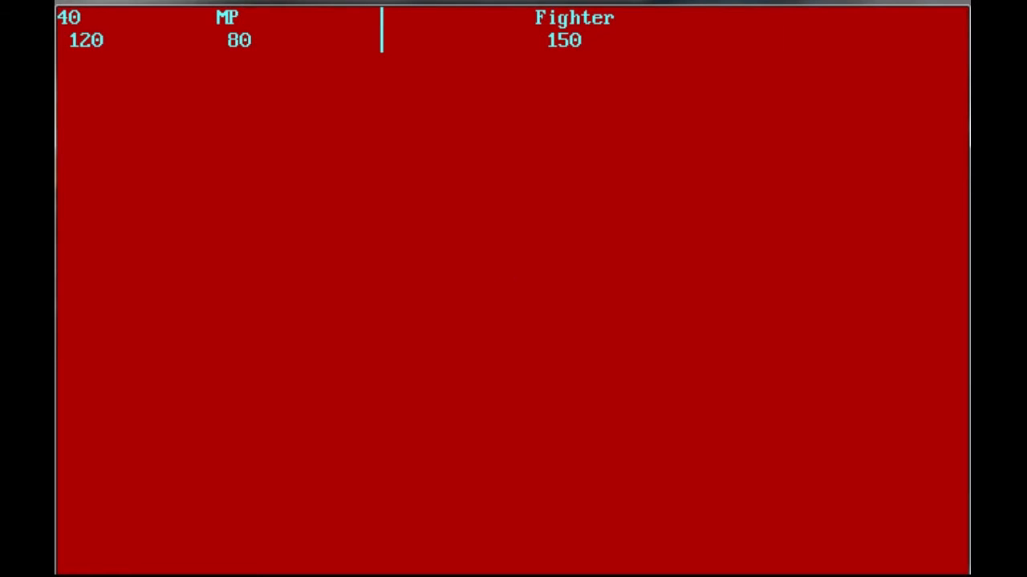
Enter 'a' in the Fighter battle to bring up the summon menu
{"action": "type", "text": "a"}
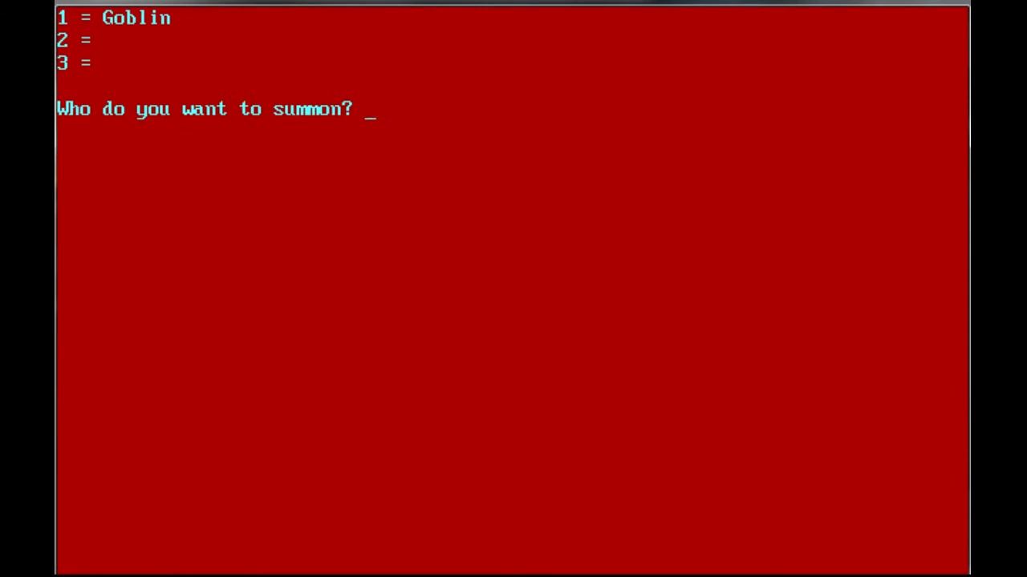
Summon the Goblin from slot 1 and finish the battle
{"action": "type", "text": "1"}
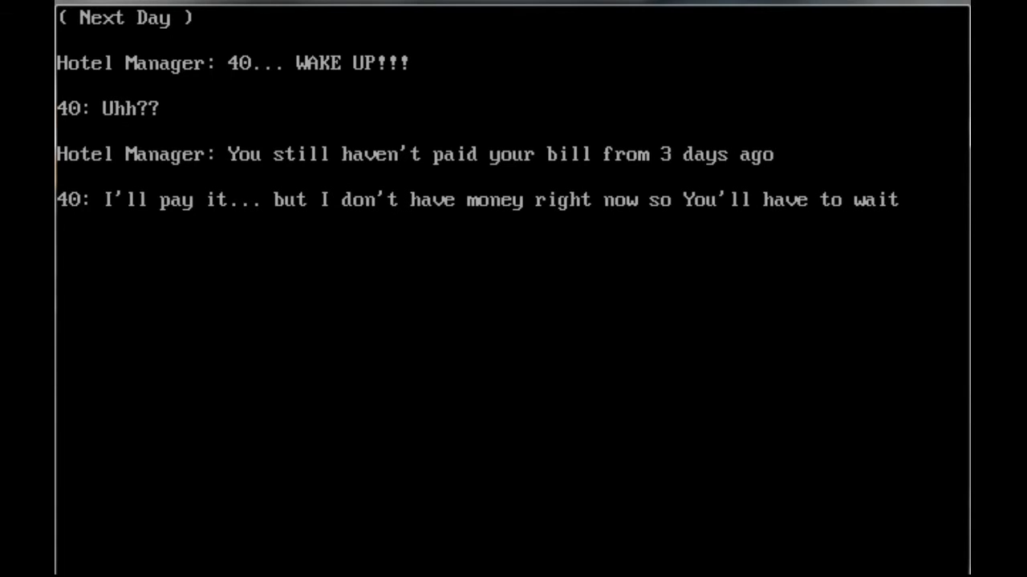
Advance the hotel dialogue to the manager's 'pay now or leave' line
{"action": "key", "text": "enter"}
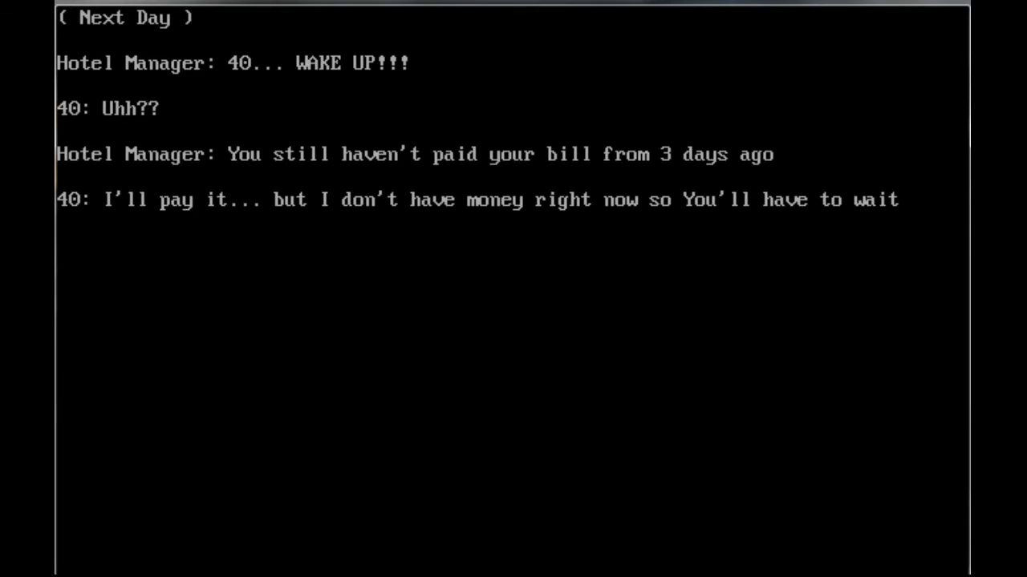
{"action": "key", "text": "enter"}
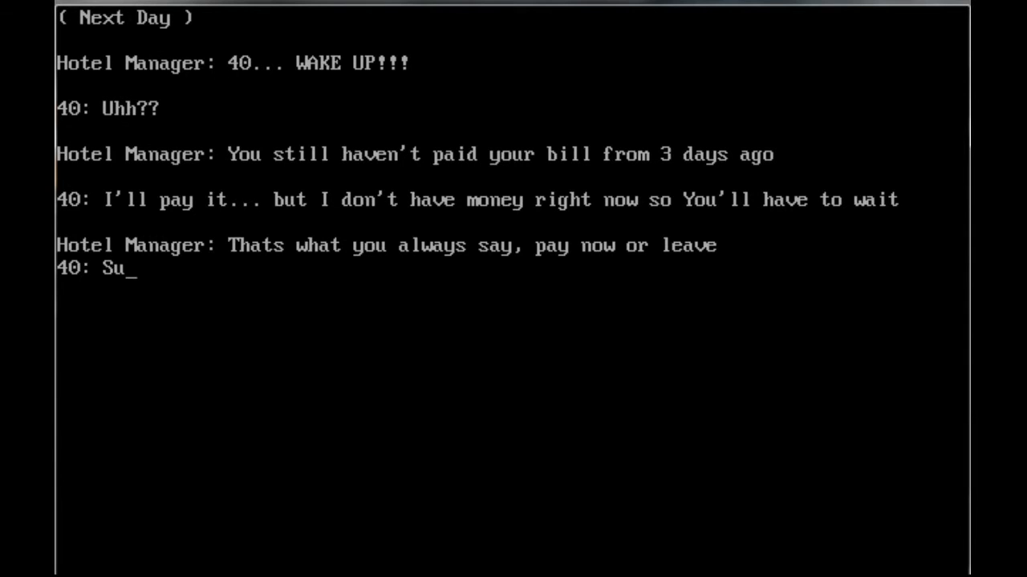
Finish typing the crude reply at the hotel, moving on to the street scene
{"action": "type", "text": "ck my shi"}
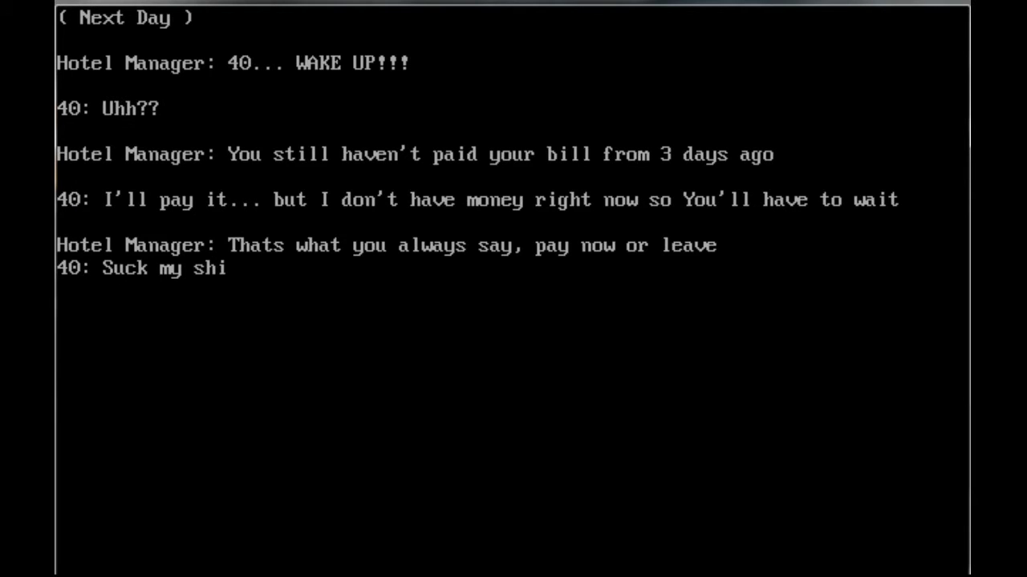
{"action": "type", "text": "tty gre"}
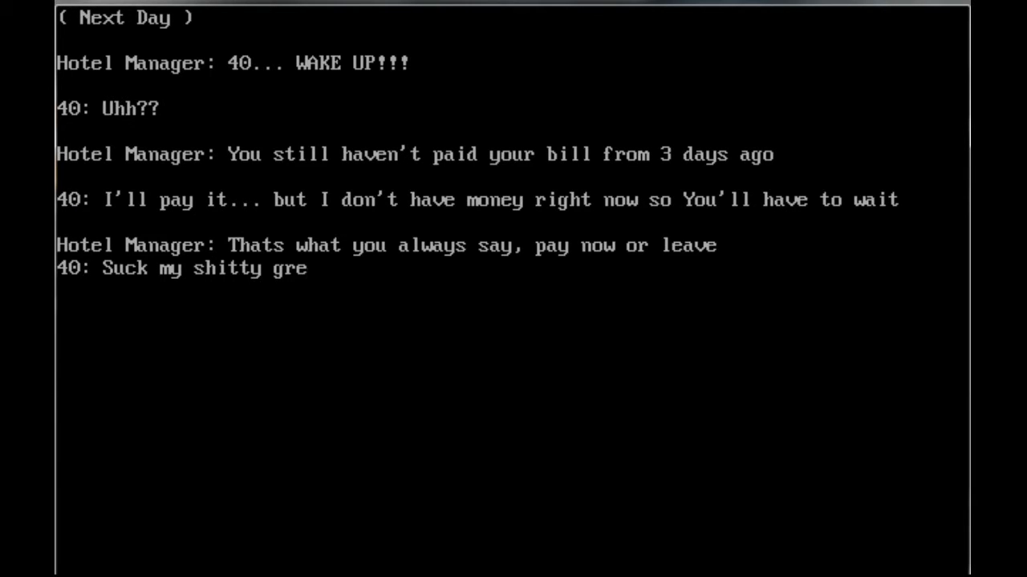
{"action": "type", "text": "asy assho"}
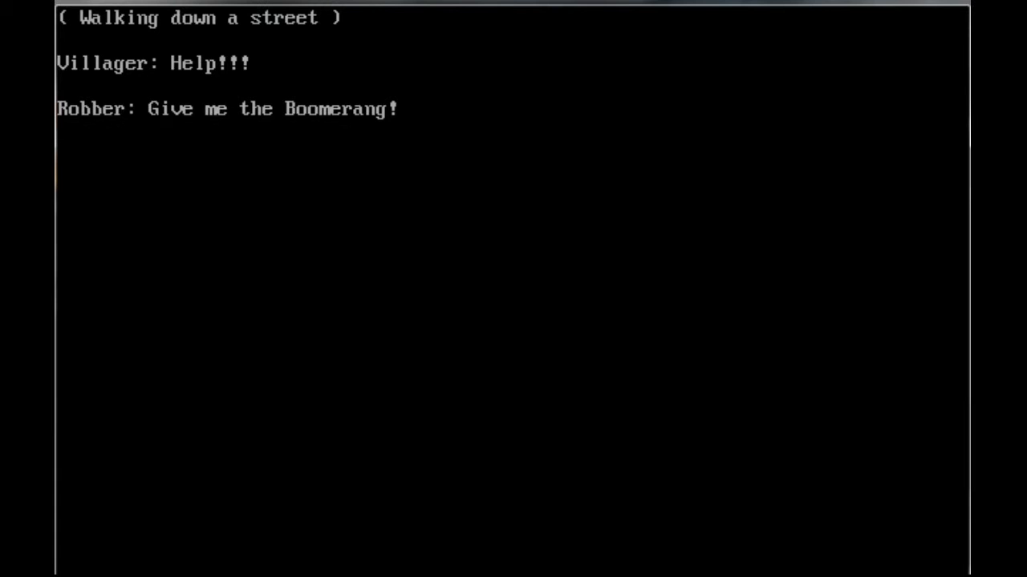
Continue the street dialogue, answering "It's his boomerang", until the Robber battle starts
{"action": "key", "text": "enter"}
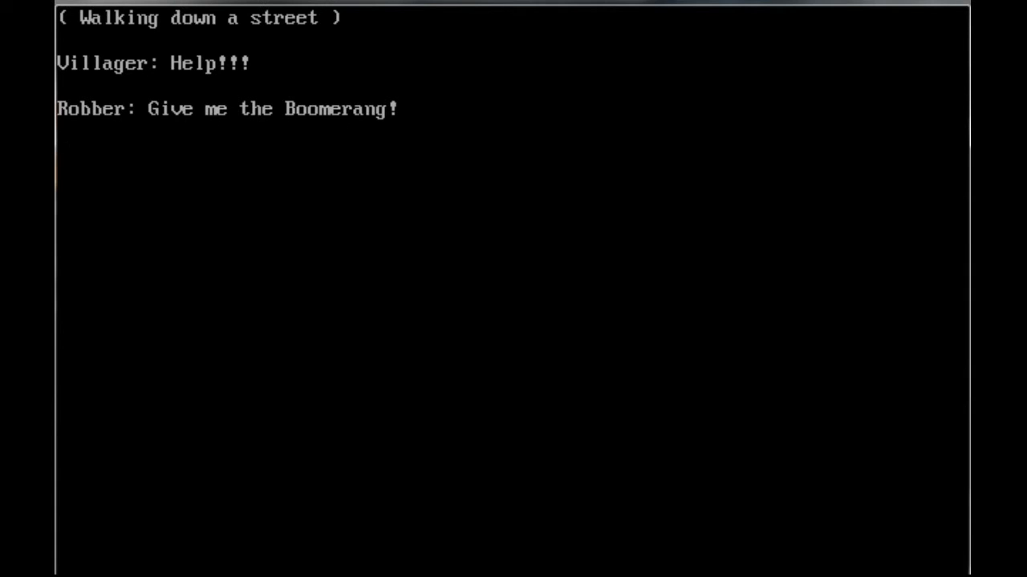
{"action": "type", "text": "40: It's his boomerang"}
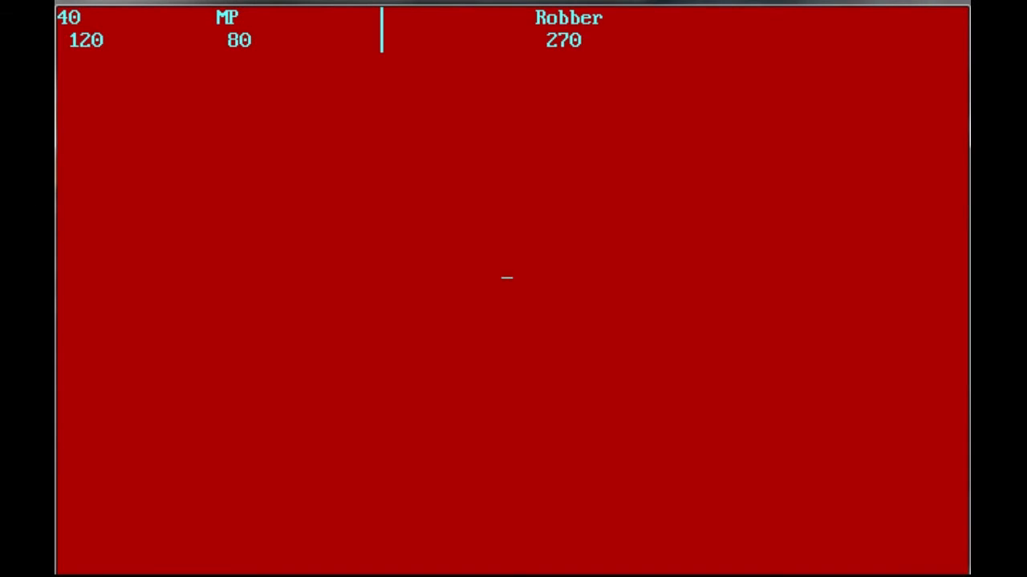
Attack the Robber with the 's' command until an Ether is awarded
{"action": "type", "text": "s"}
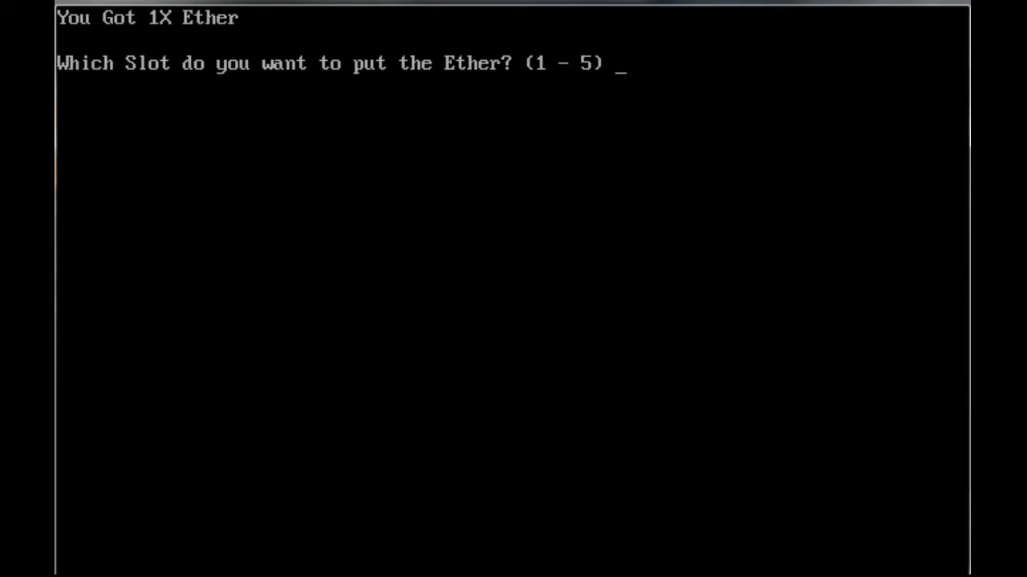
Store the Ether in slot 1 and follow the story to Kijoni's Pegasus challenge
{"action": "type", "text": "1"}
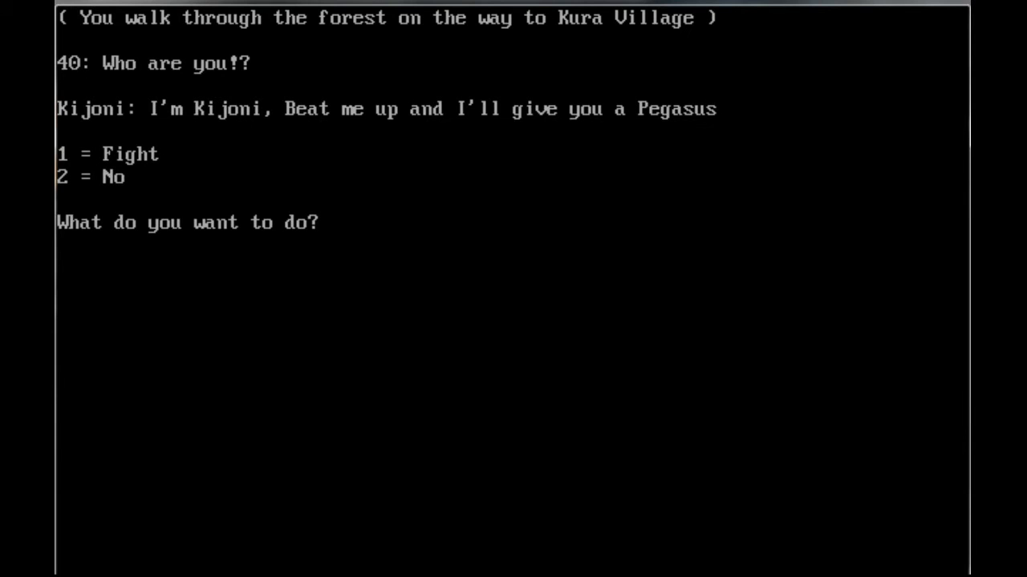
Choose Fight (1) against Kijoni and win the battle, earning a Bomb
{"action": "type", "text": "1"}
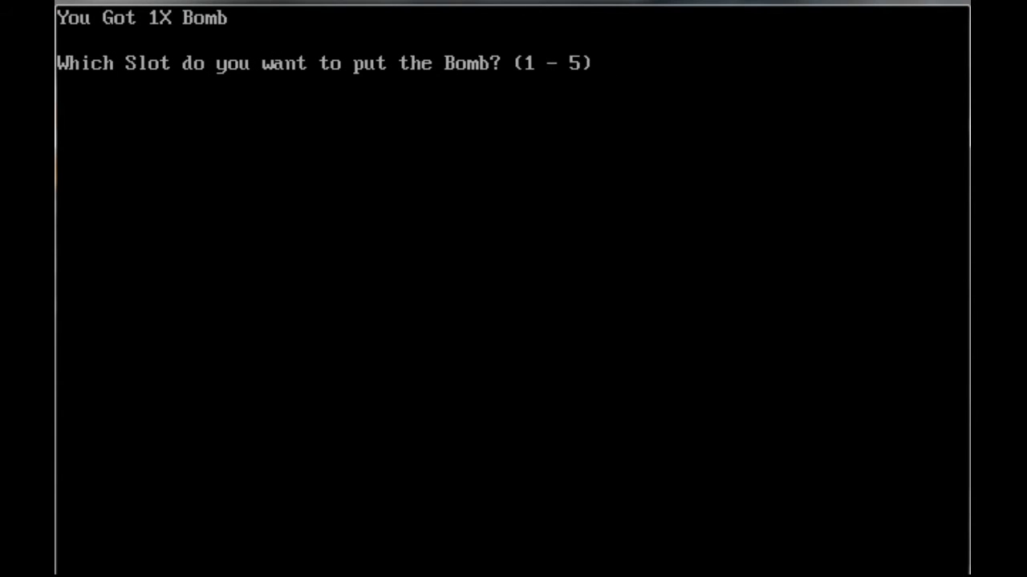
Answer 2 at both slot prompts, placing the Pegasus in summon slot 2
{"action": "type", "text": "2"}
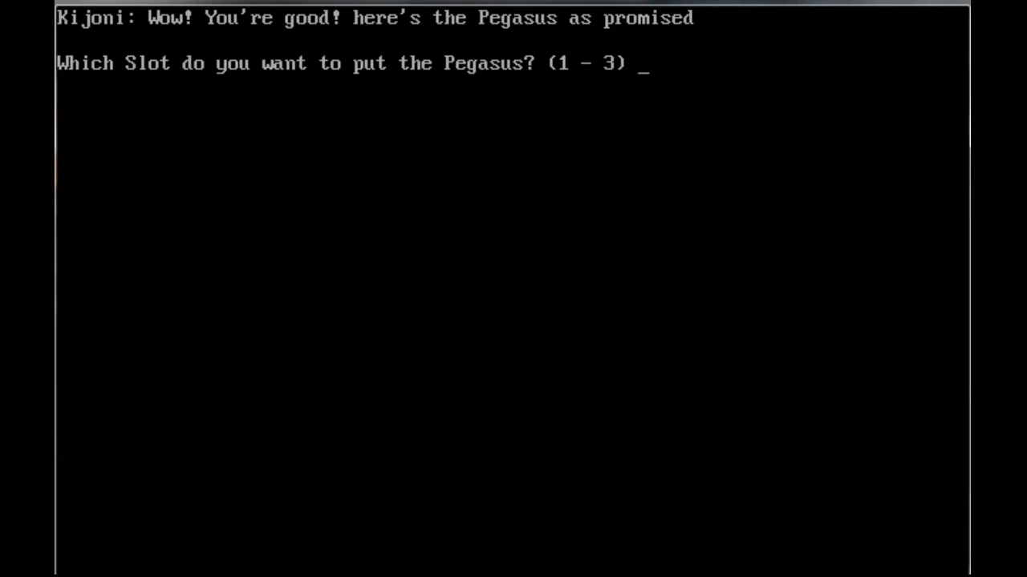
{"action": "type", "text": "2"}
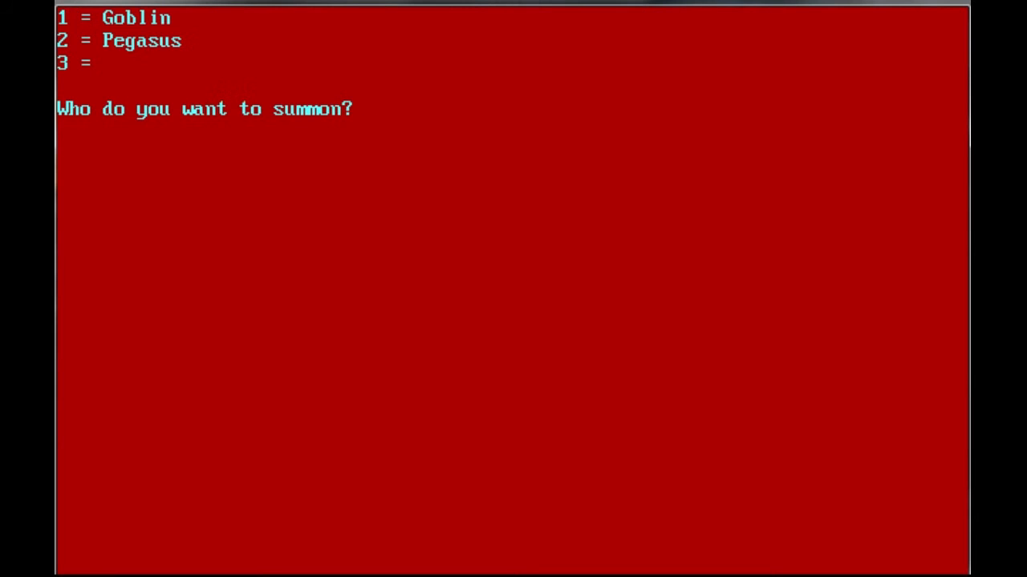
Summon the Goblin from slot 1, leading to the Dark General scene
{"action": "type", "text": "1"}
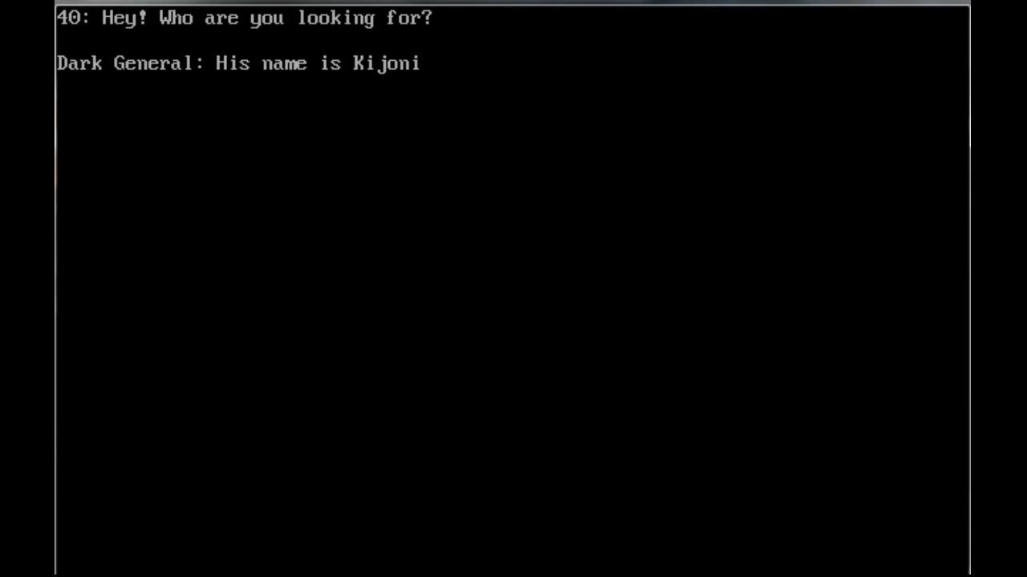
Advance the Dark General's talk about Kijoni to the Refuse or Go with them choice
{"action": "key", "text": "enter"}
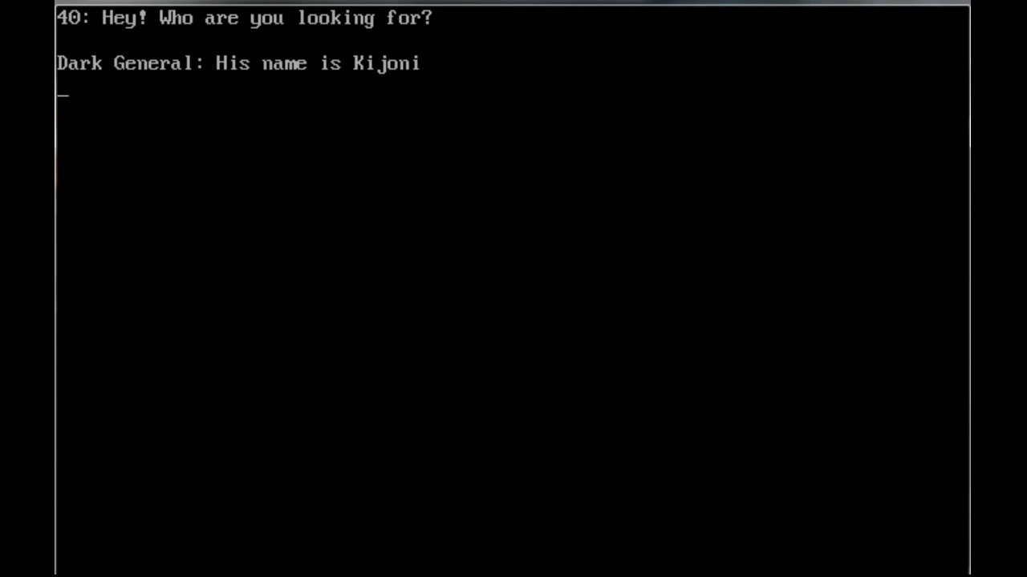
{"action": "key", "text": "enter"}
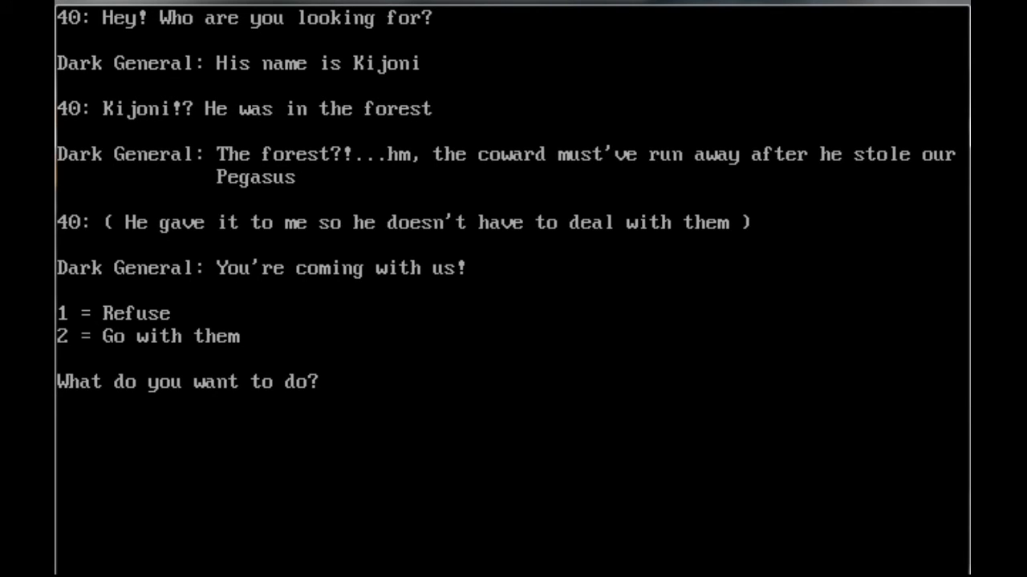
Refuse the Dark General with option 1 and begin the fight against him
{"action": "type", "text": "1"}
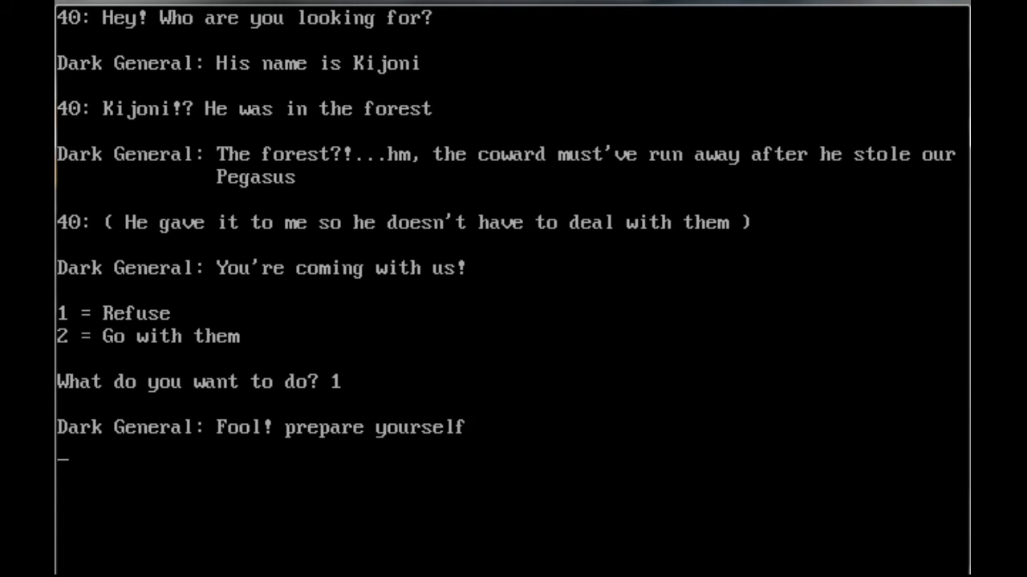
{"action": "key", "text": "enter"}
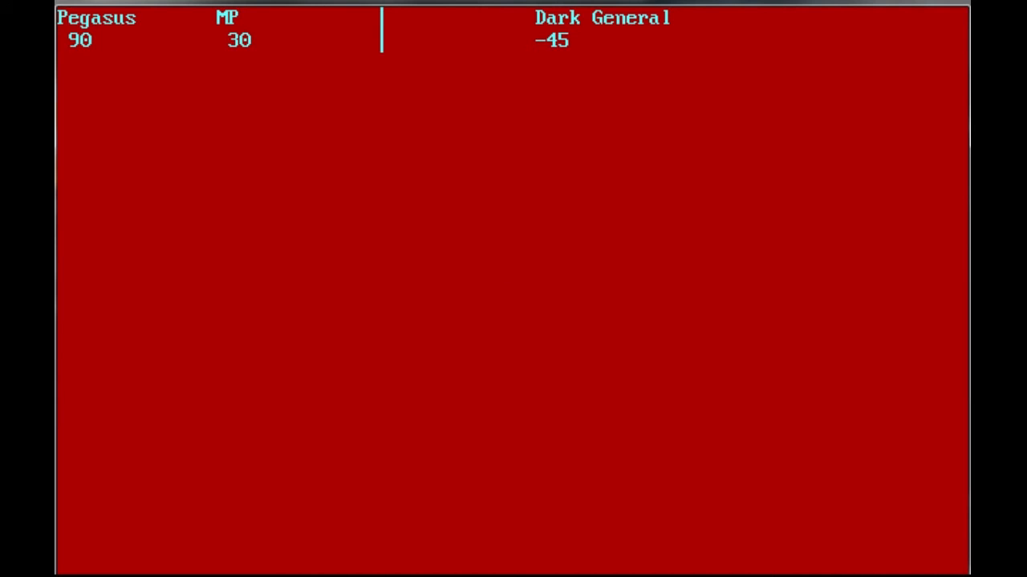
Dismiss the finished battle and exit the game back to the WARRIOR.BAS source
{"action": "key", "text": "enter"}
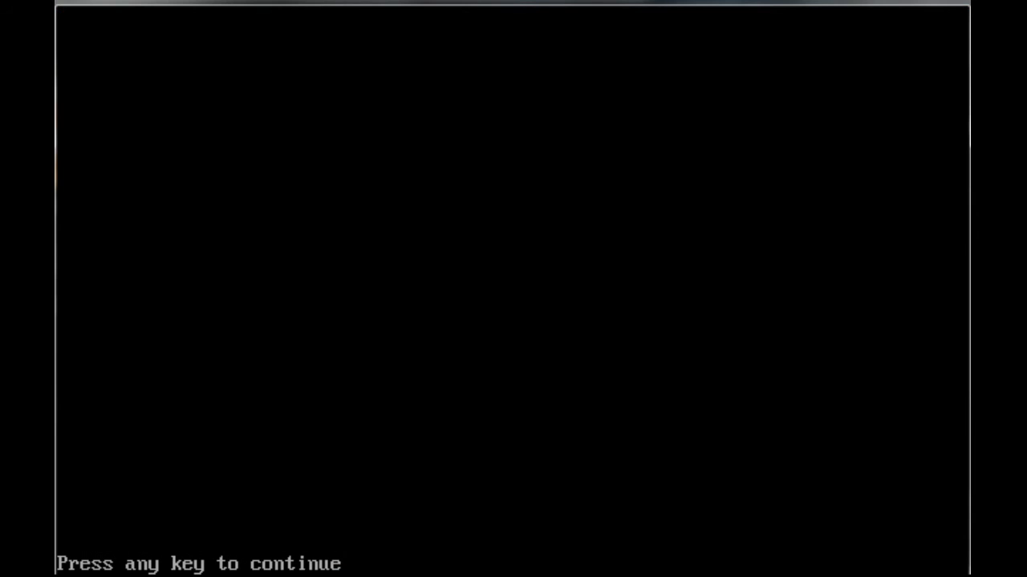
{"action": "key", "text": "enter"}
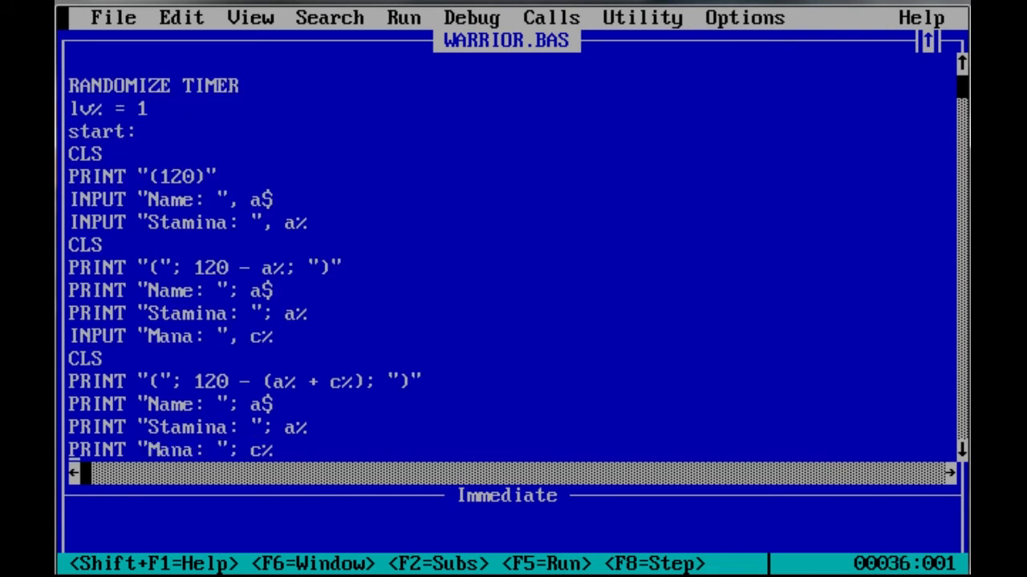
Scroll the WARRIOR.BAS source from the Kura Village invasion down to the Dark General, Alcazar
{"action": "scroll", "scroll_direction": "down", "scroll_amount": 3}
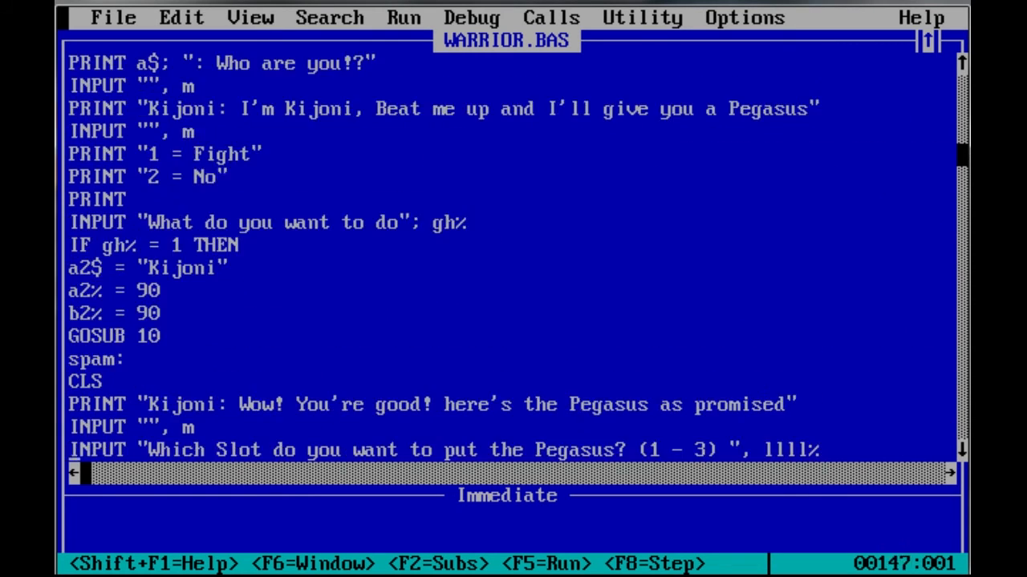
{"action": "scroll", "scroll_direction": "down", "scroll_amount": 3}
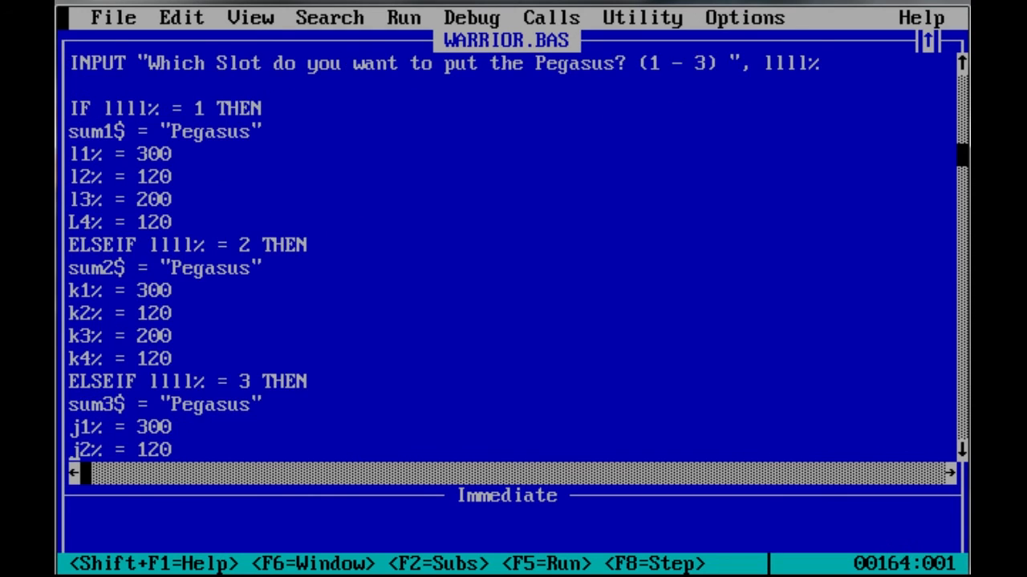
{"action": "scroll", "scroll_direction": "down", "scroll_amount": 3}
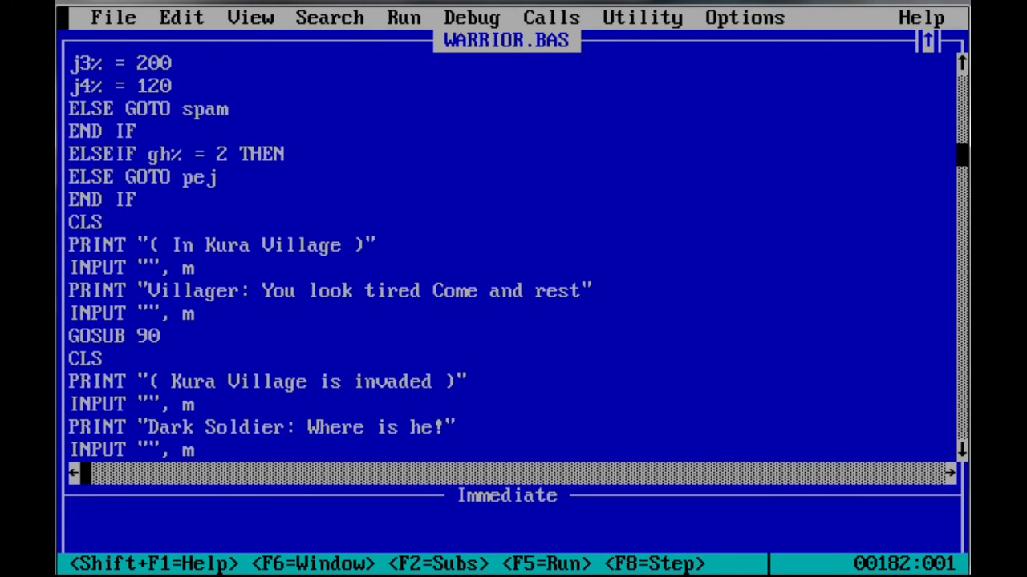
{"action": "scroll", "scroll_direction": "down", "scroll_amount": 3}
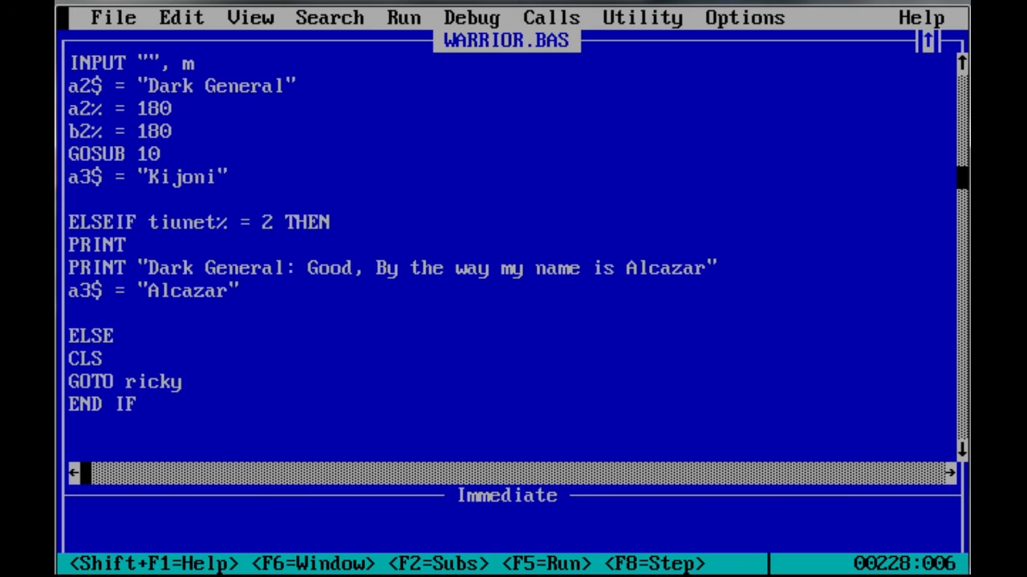
Scroll past the Alcazar ending's END IF block to the 10 REM battle subroutine
{"action": "double_click", "coordinate": [154, 382]}
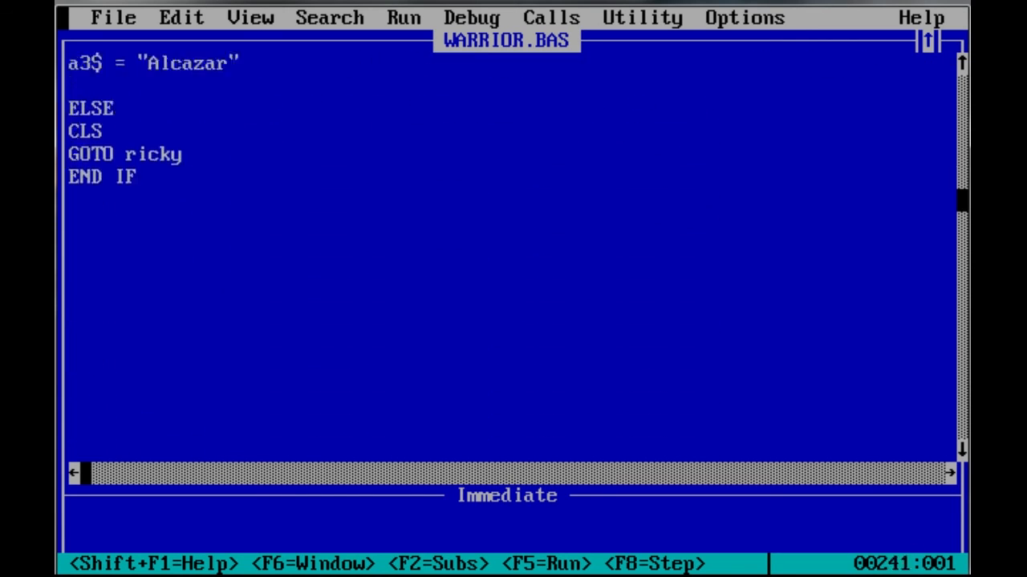
{"action": "scroll", "scroll_direction": "down", "scroll_amount": 3}
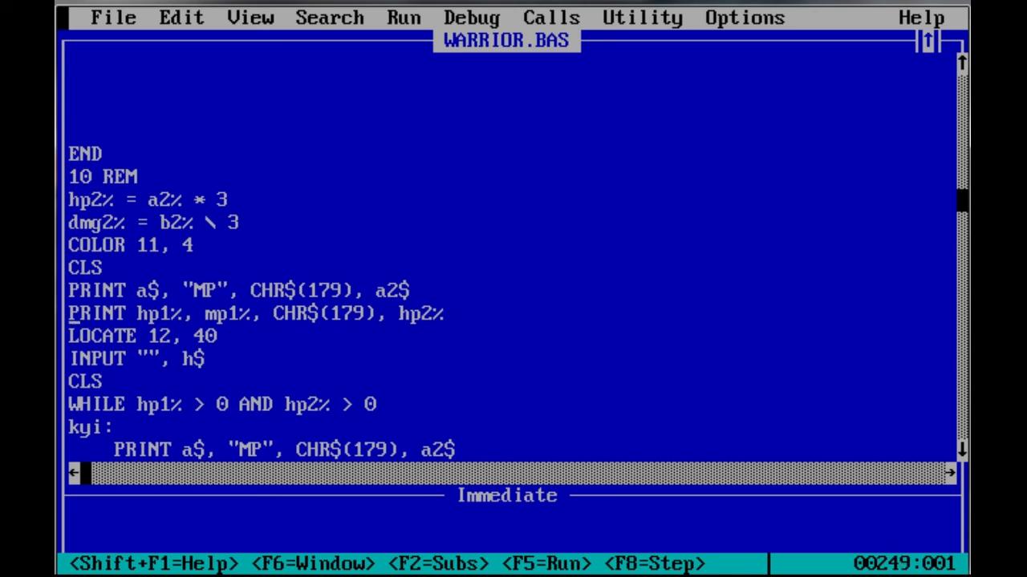